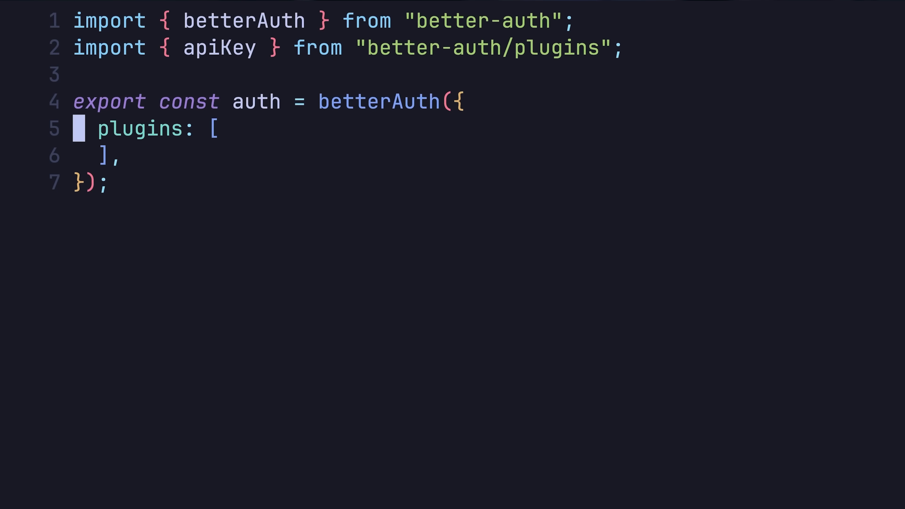
# - Call authClient.apiKey.create with expiresIn 3600, then create and reveal the demo API key
pyautogui.write('apiKey()')
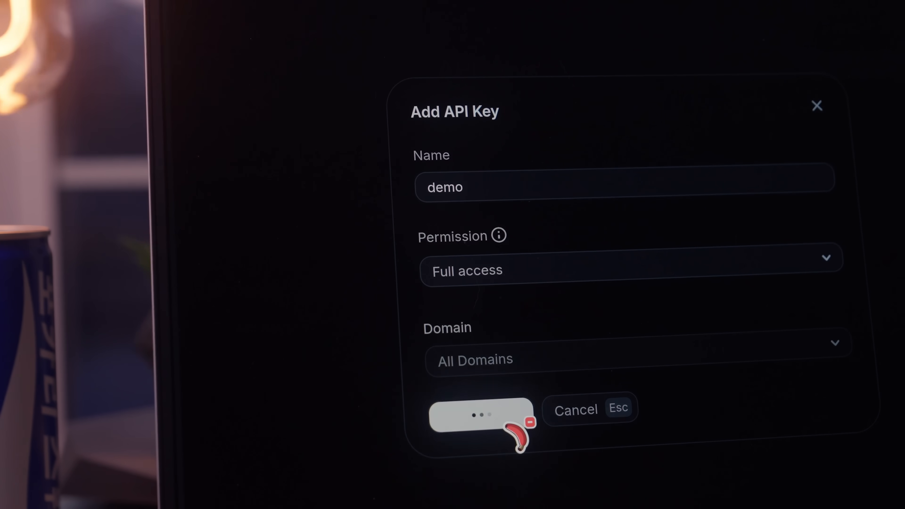
pyautogui.click(480, 415)
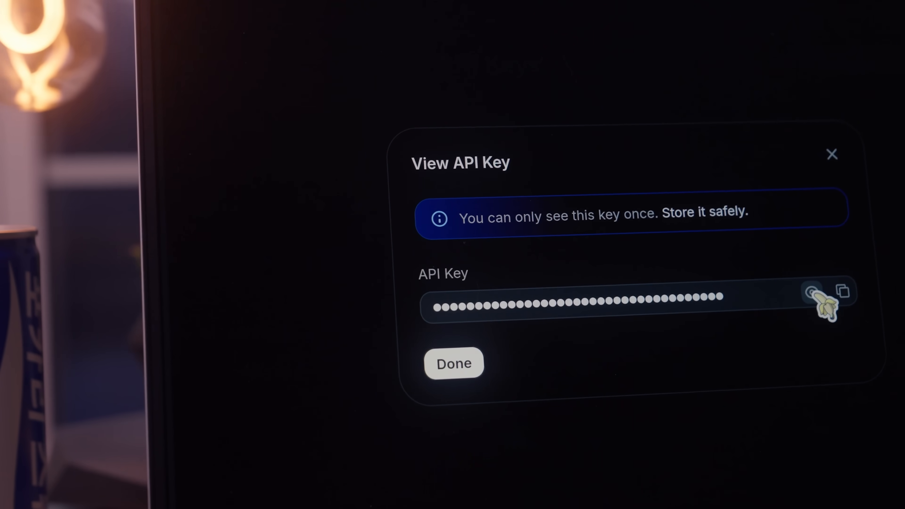
pyautogui.click(453, 363)
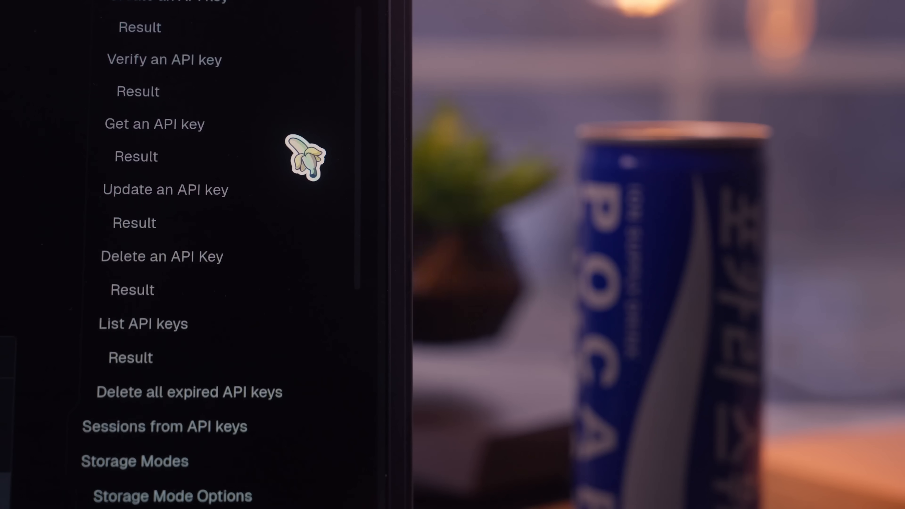
pyautogui.scroll(-3)
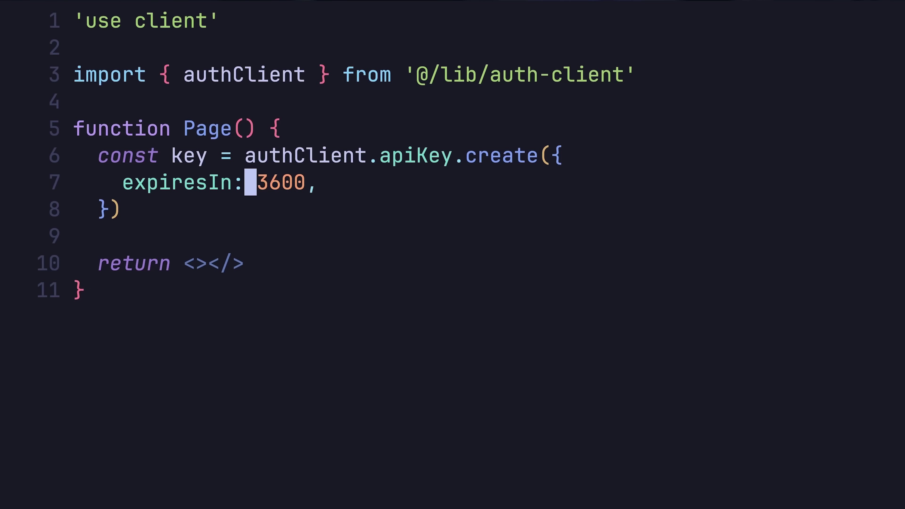
# - Add apiKey({ defaultPrefix: "kiru..." }) to the plugins array in auth.ts
pyautogui.write('authClient')
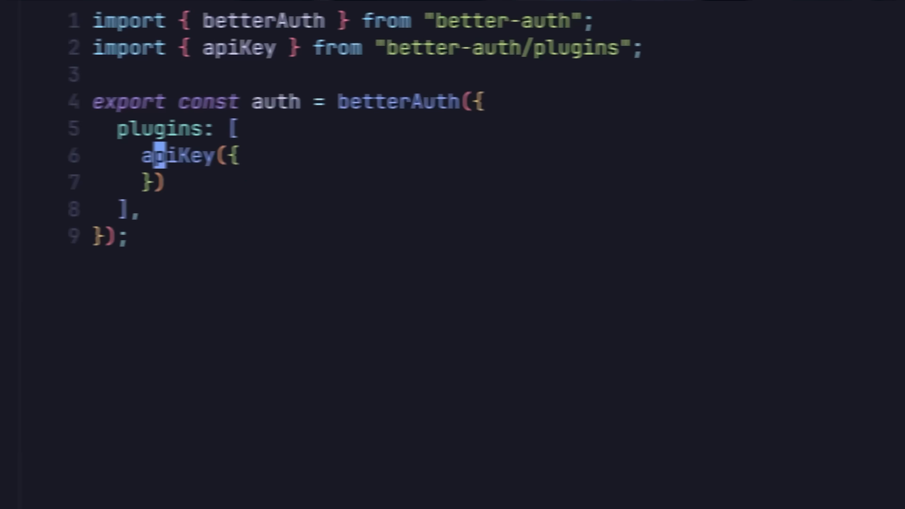
pyautogui.write('defaultPrefix: "')
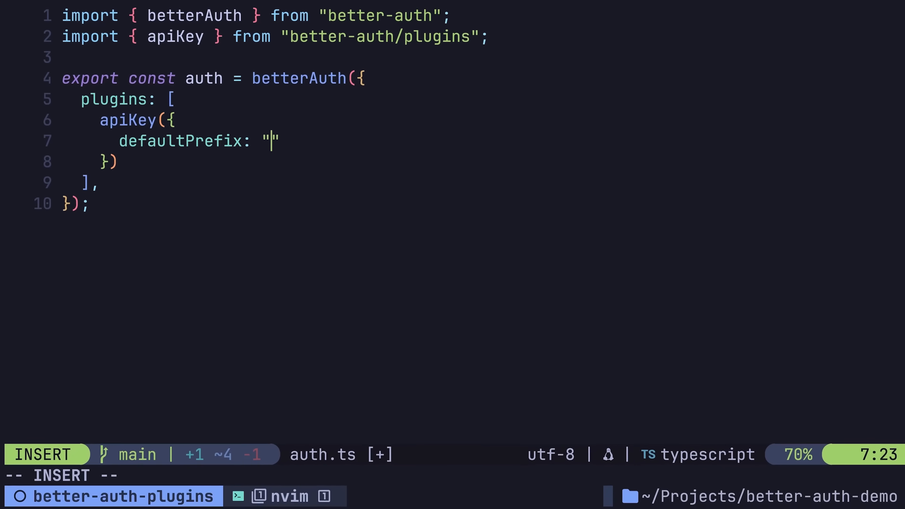
pyautogui.write('kiru')
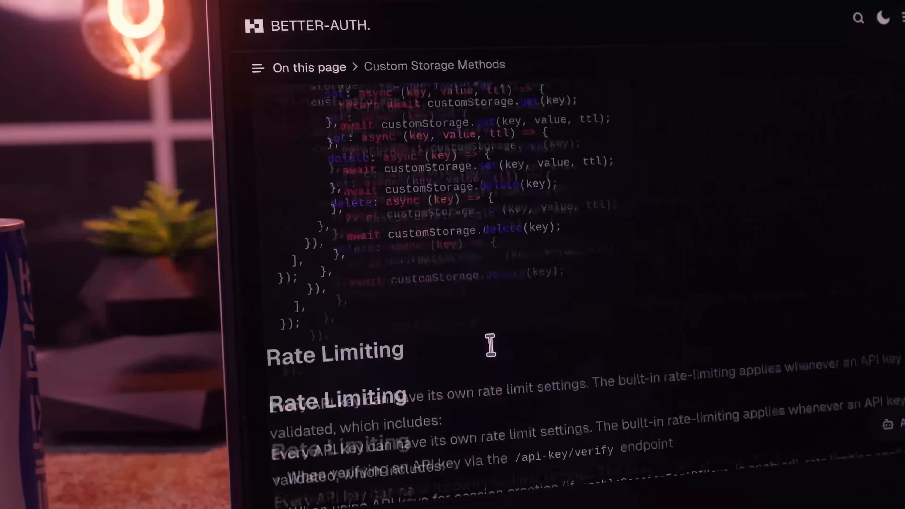
# - Scroll the API Key docs past Rate Limiting to the plugin options reference
pyautogui.scroll(-3)
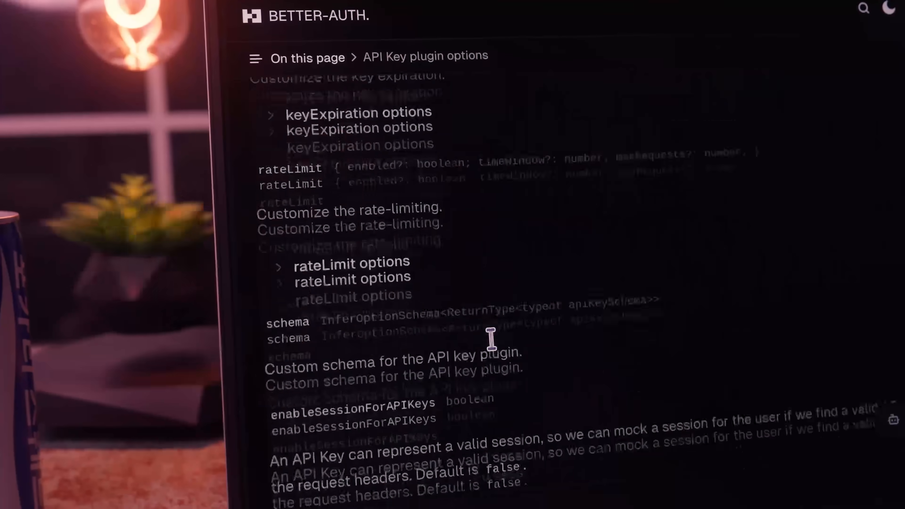
pyautogui.scroll(-3)
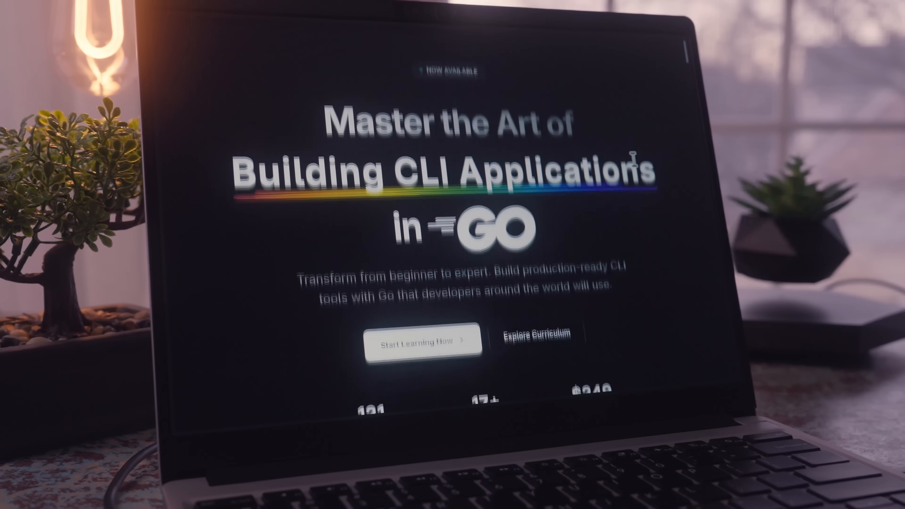
# - From the Device Authorization docs, follow the RFC 8628 link to the IETF specification
pyautogui.scroll(-3)
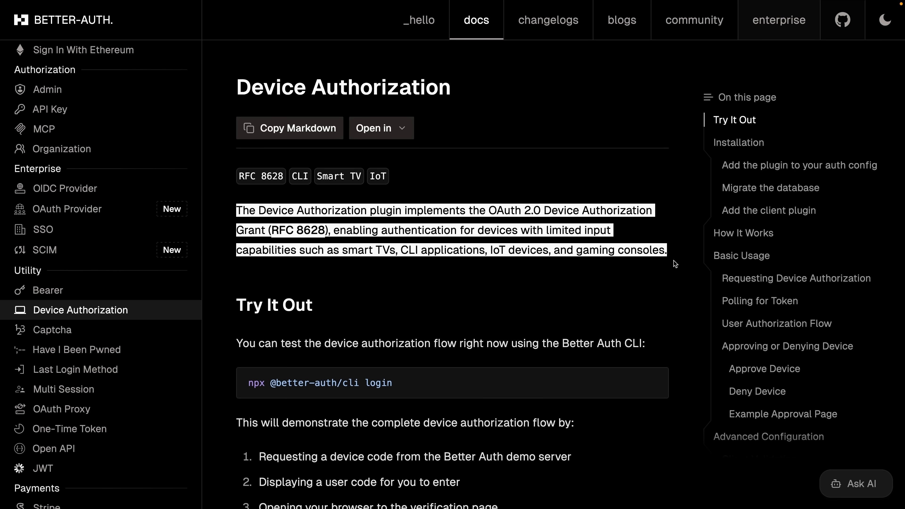
pyautogui.click(461, 216)
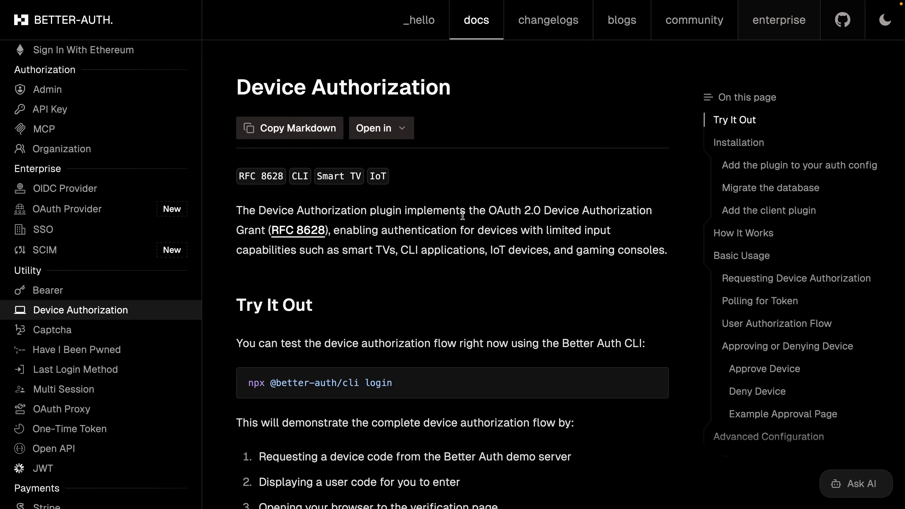
pyautogui.click(297, 230)
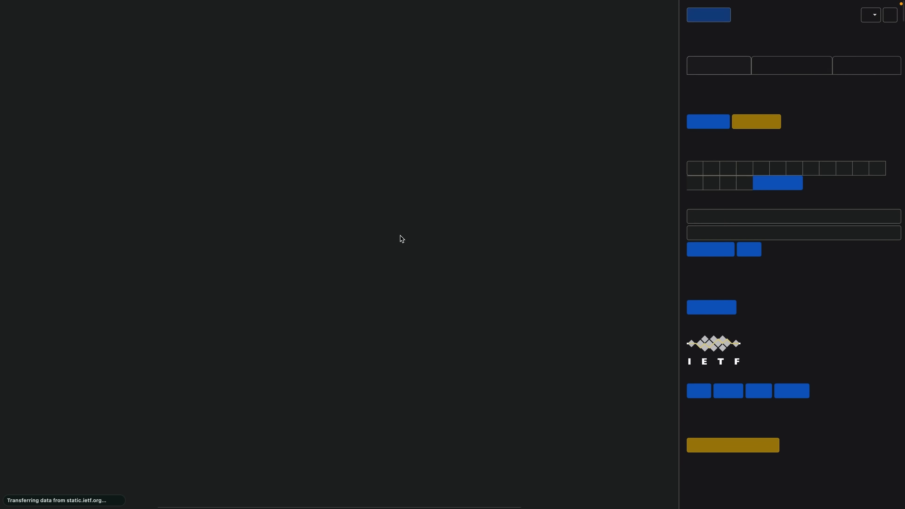